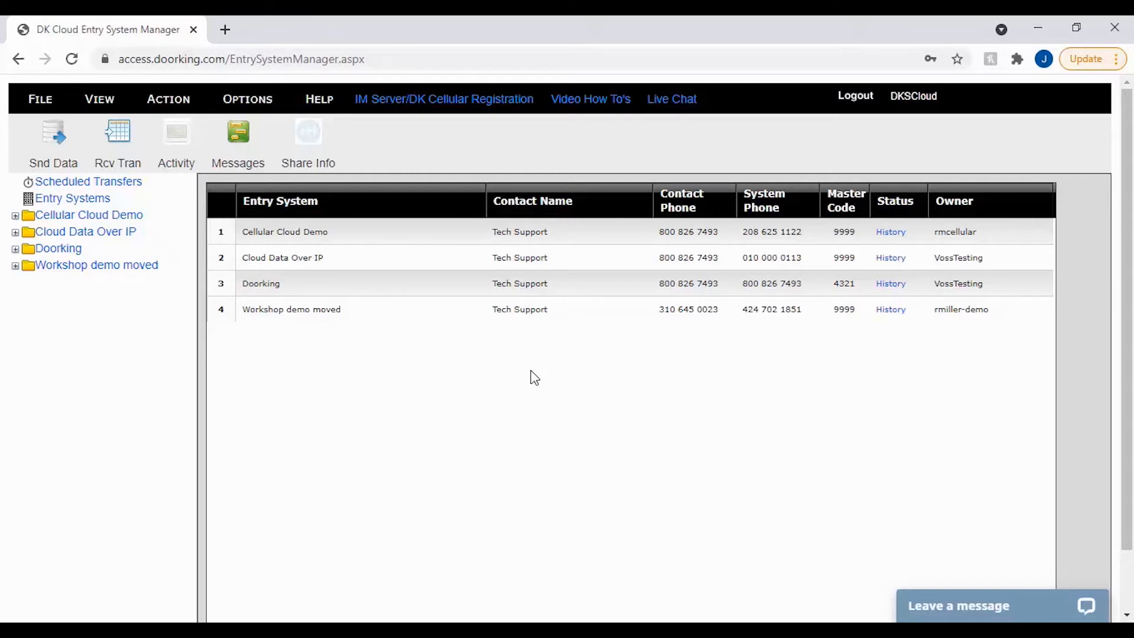
mouse_move(584, 381)
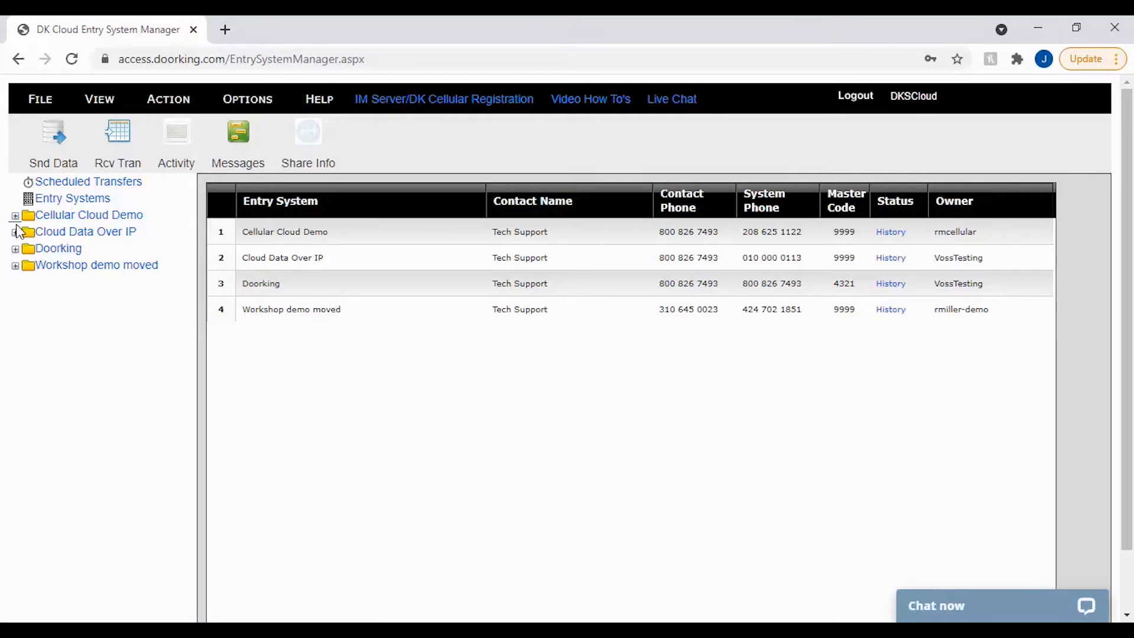
Expand Cellular Cloud Demo and System Information, then open Relay Control
left_click(15, 215)
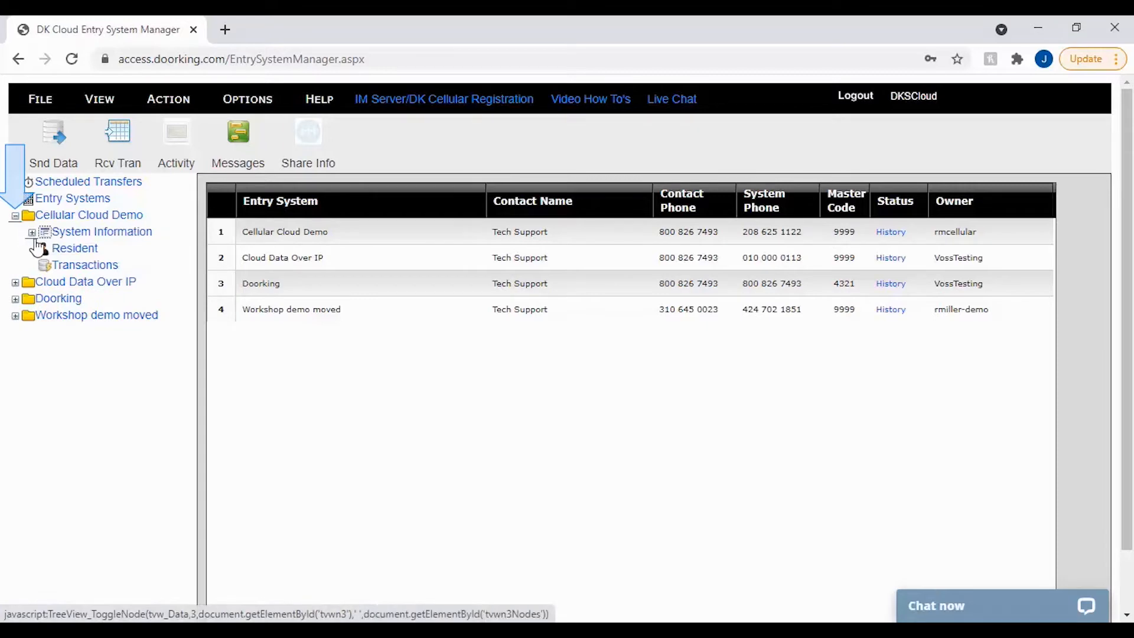
left_click(33, 232)
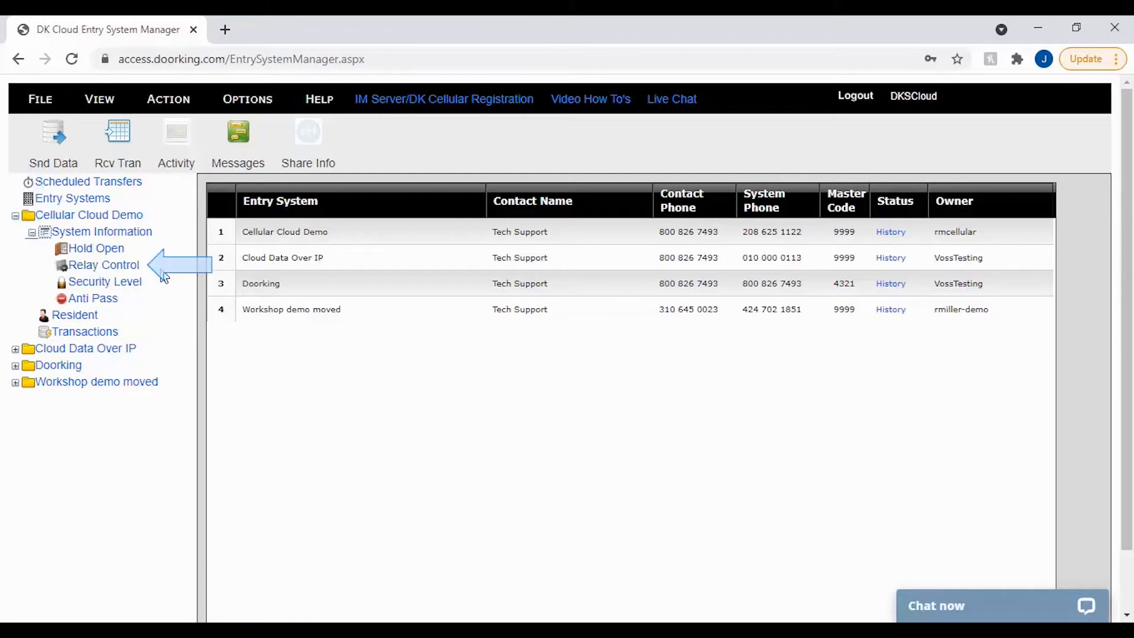
mouse_move(154, 275)
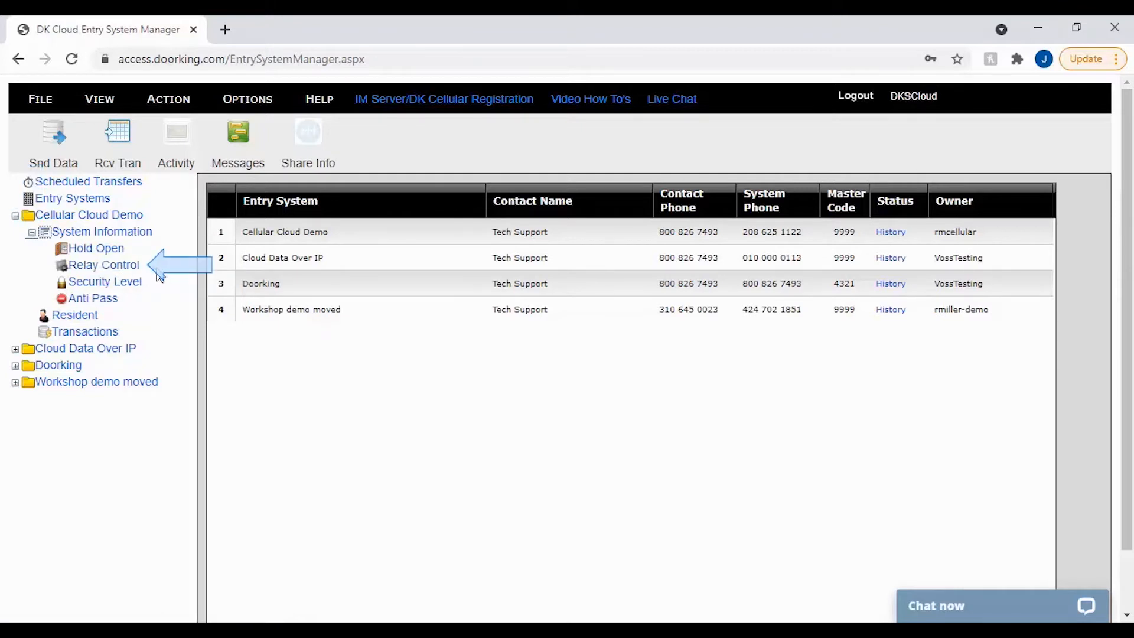
left_click(105, 265)
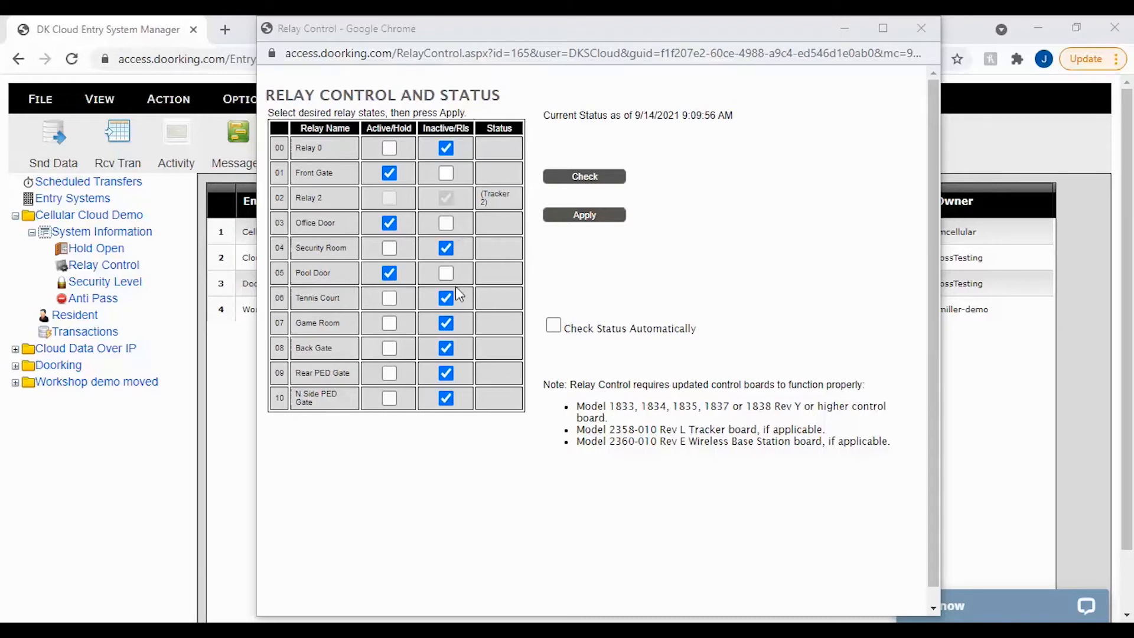
Check the relay states, which returns a could-not-connect error with states cleared
left_click(584, 177)
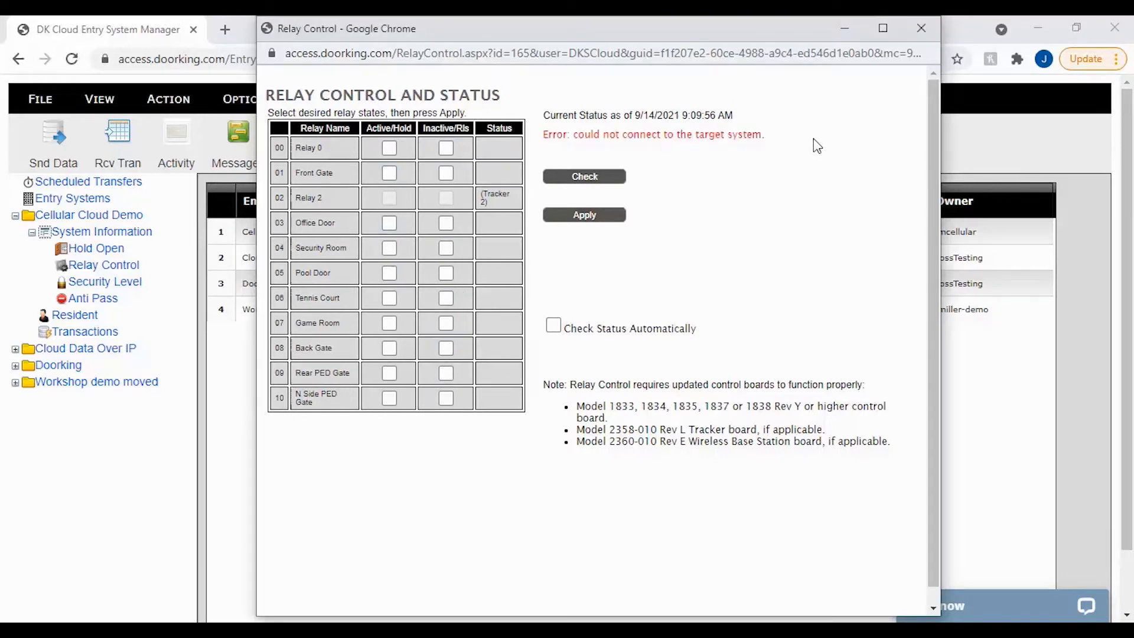
mouse_move(810, 155)
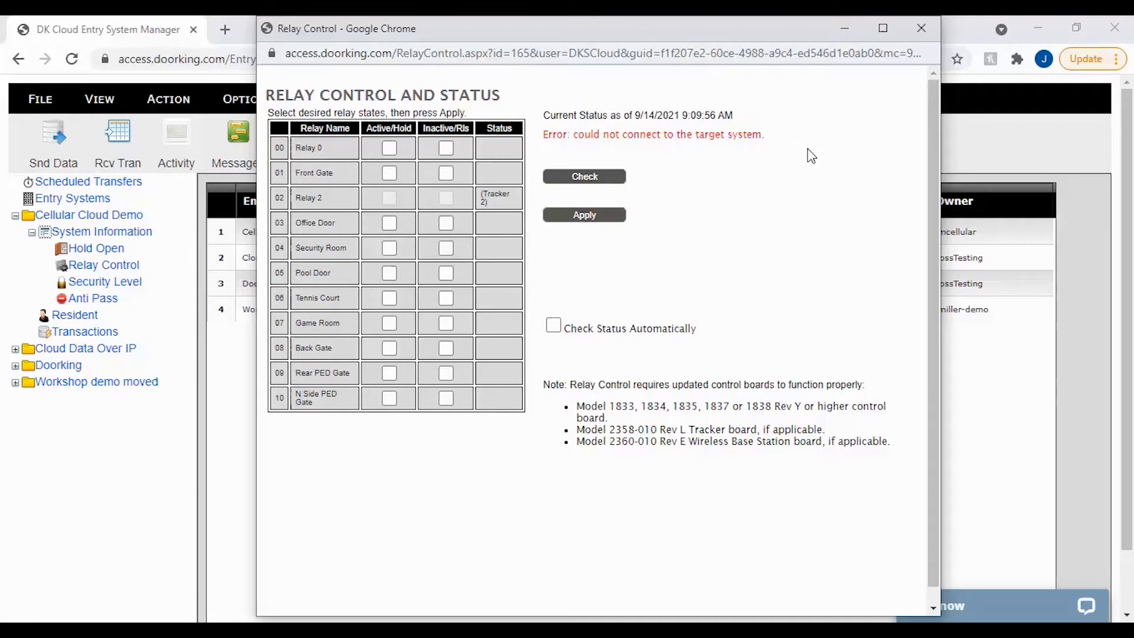
mouse_move(798, 224)
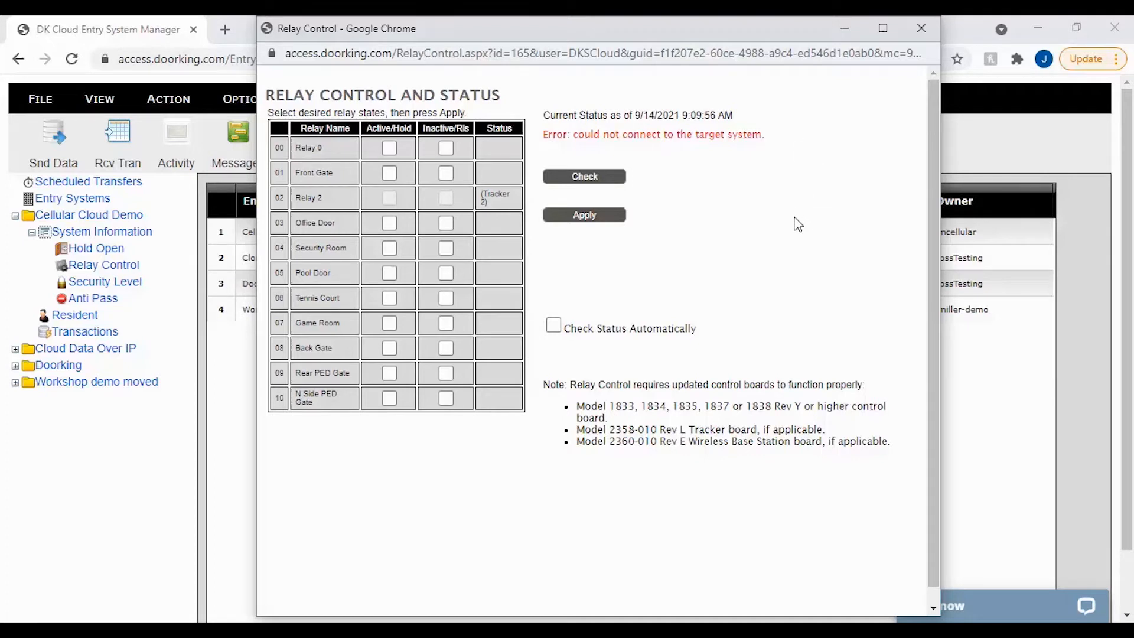
mouse_move(744, 350)
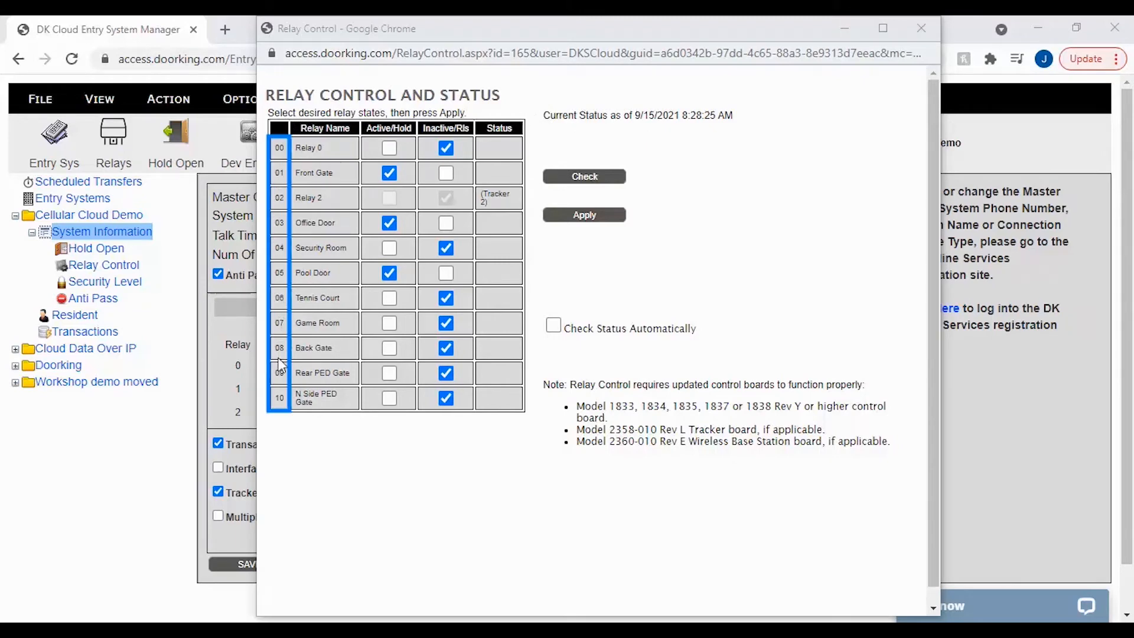
mouse_move(270, 351)
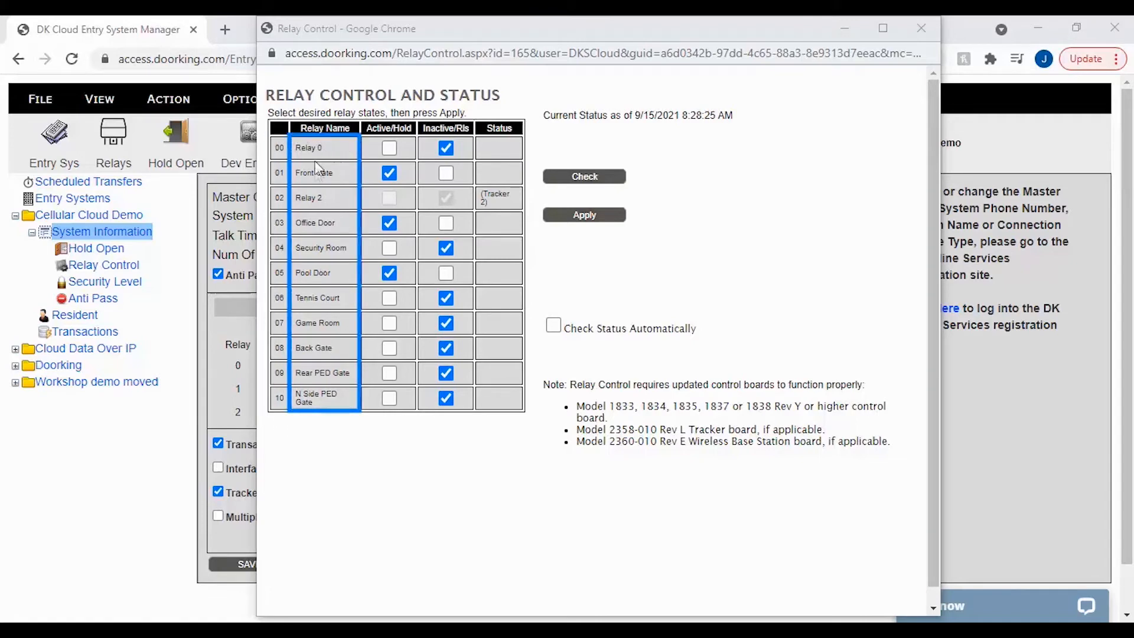
mouse_move(316, 420)
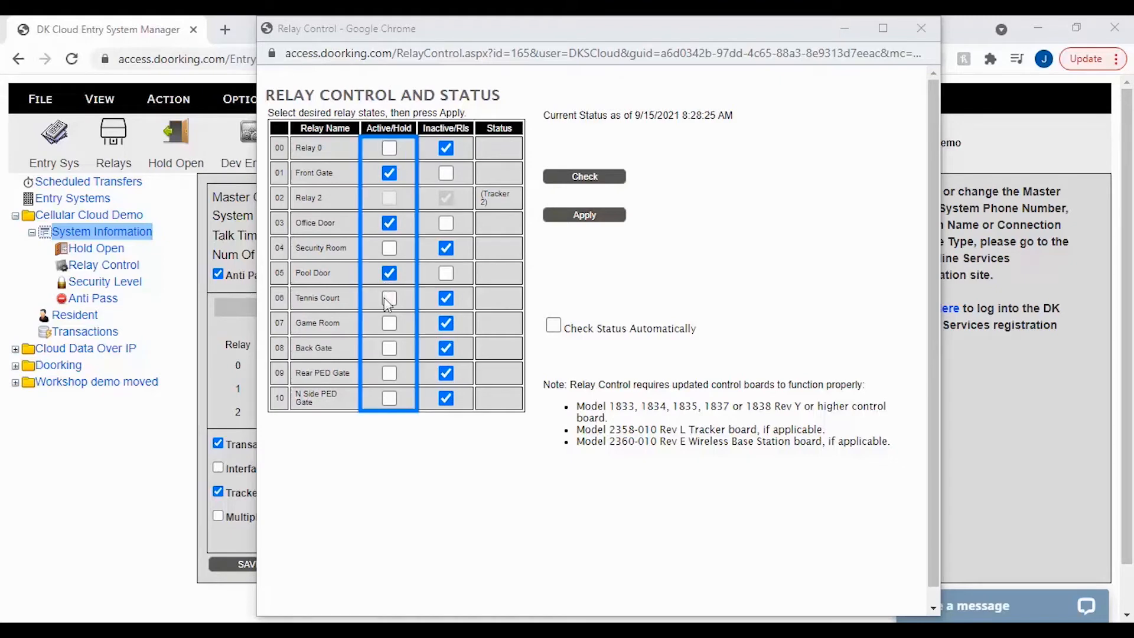
mouse_move(388, 356)
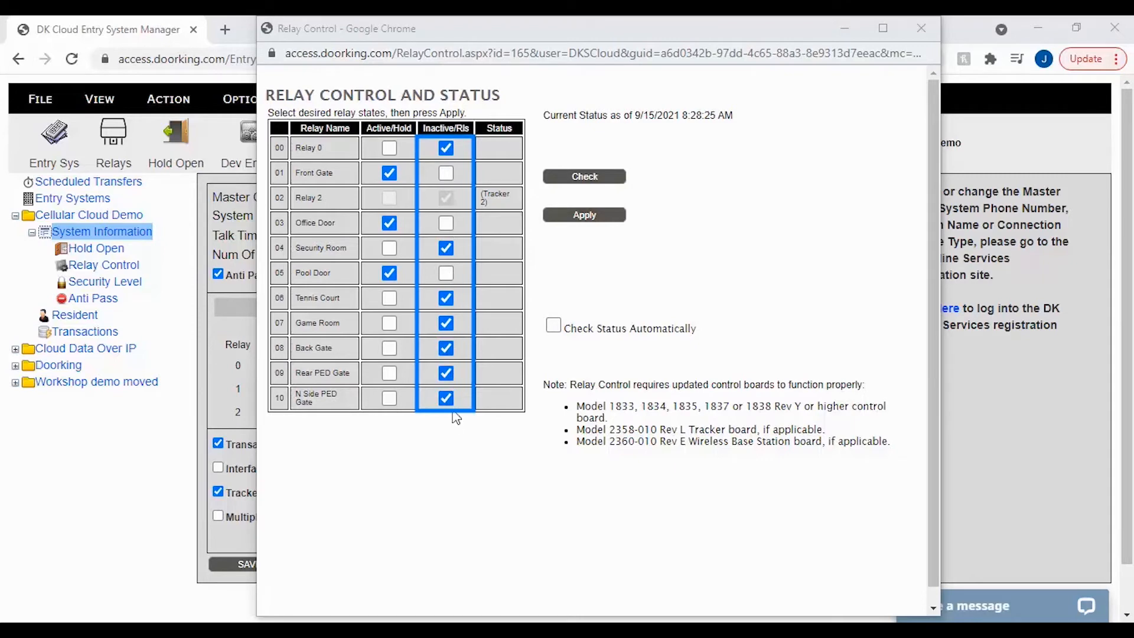
mouse_move(453, 435)
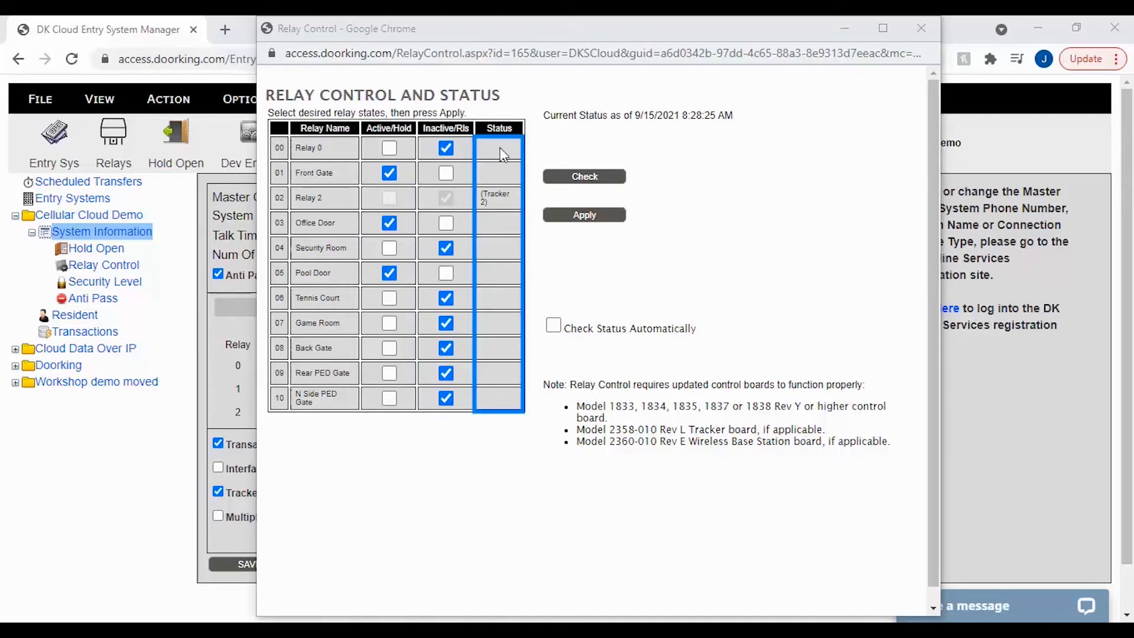
mouse_move(502, 221)
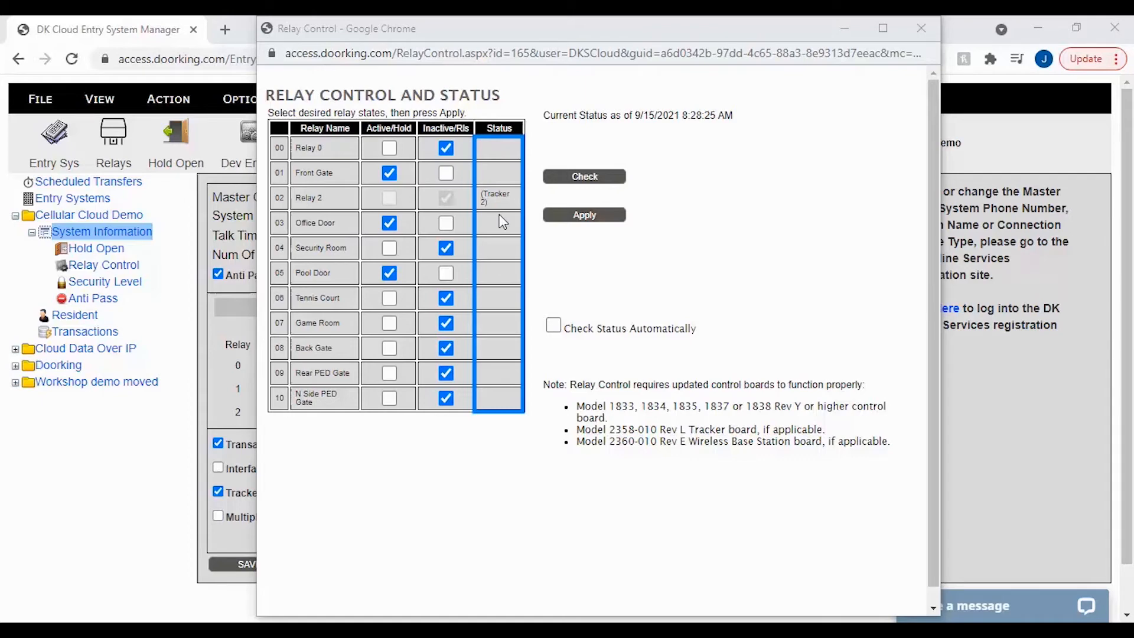
mouse_move(503, 225)
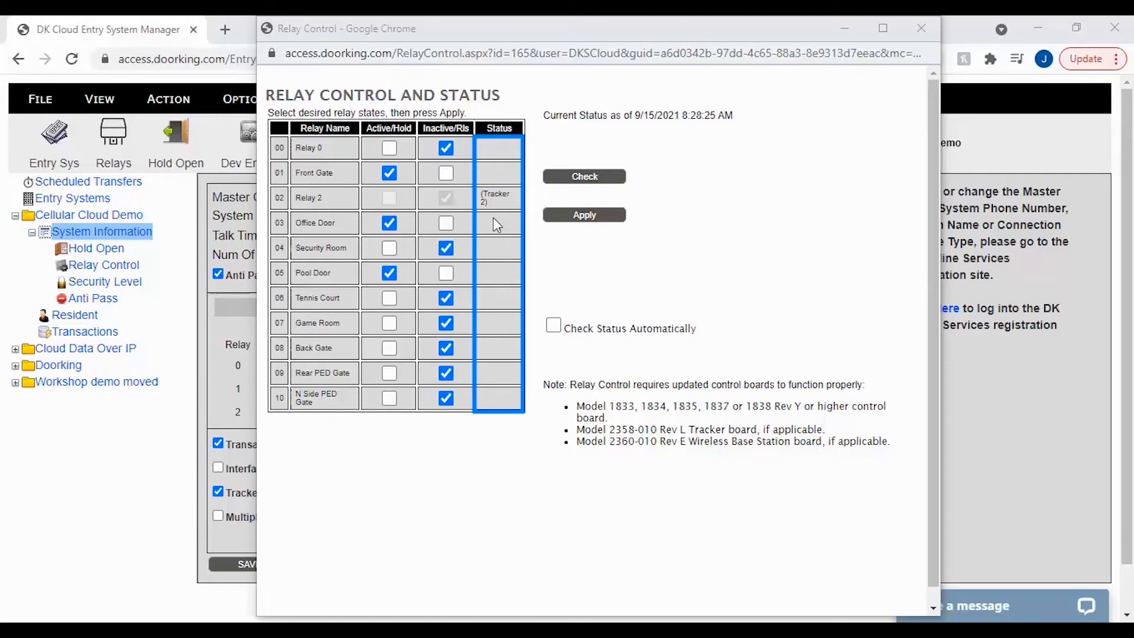
mouse_move(501, 225)
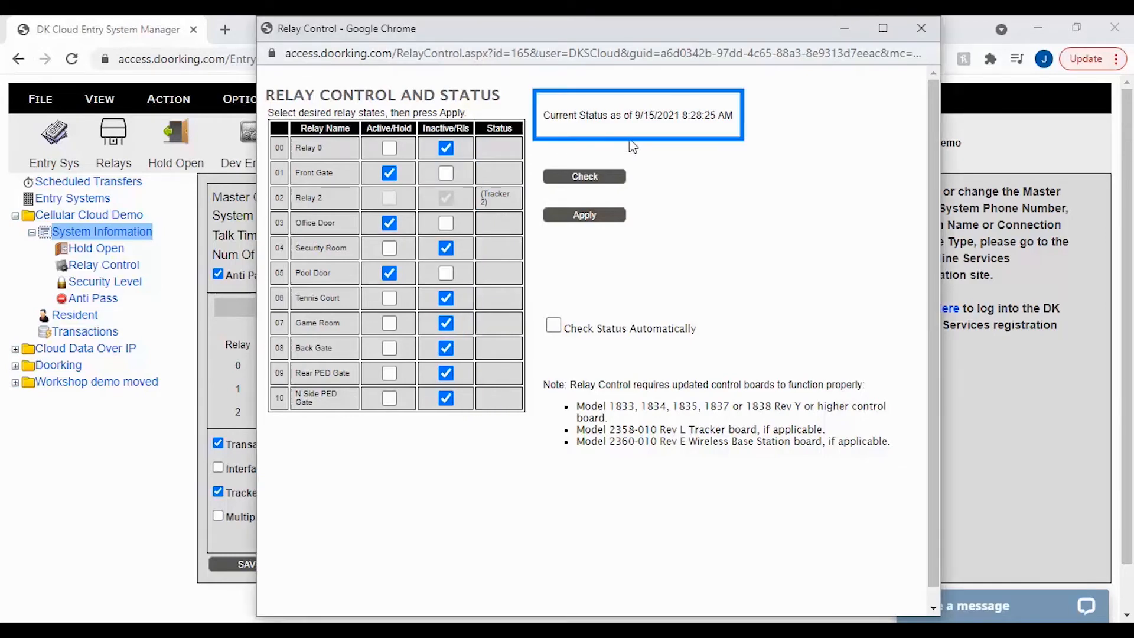
mouse_move(652, 146)
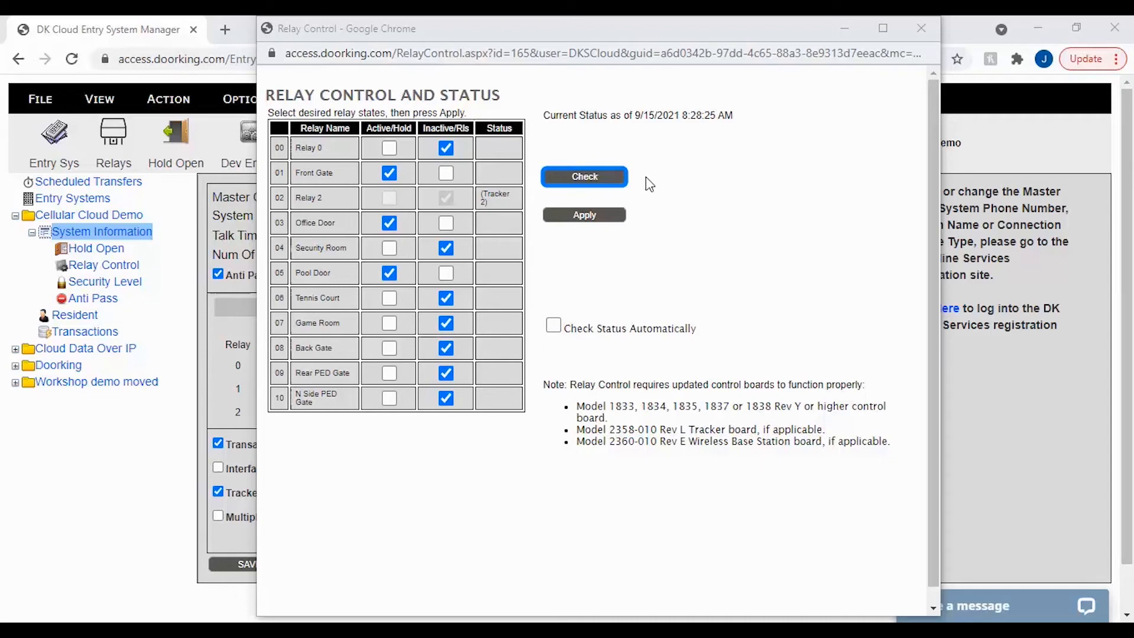
Check again to refresh statuses, showing every relay inactive with a new status time
left_click(584, 176)
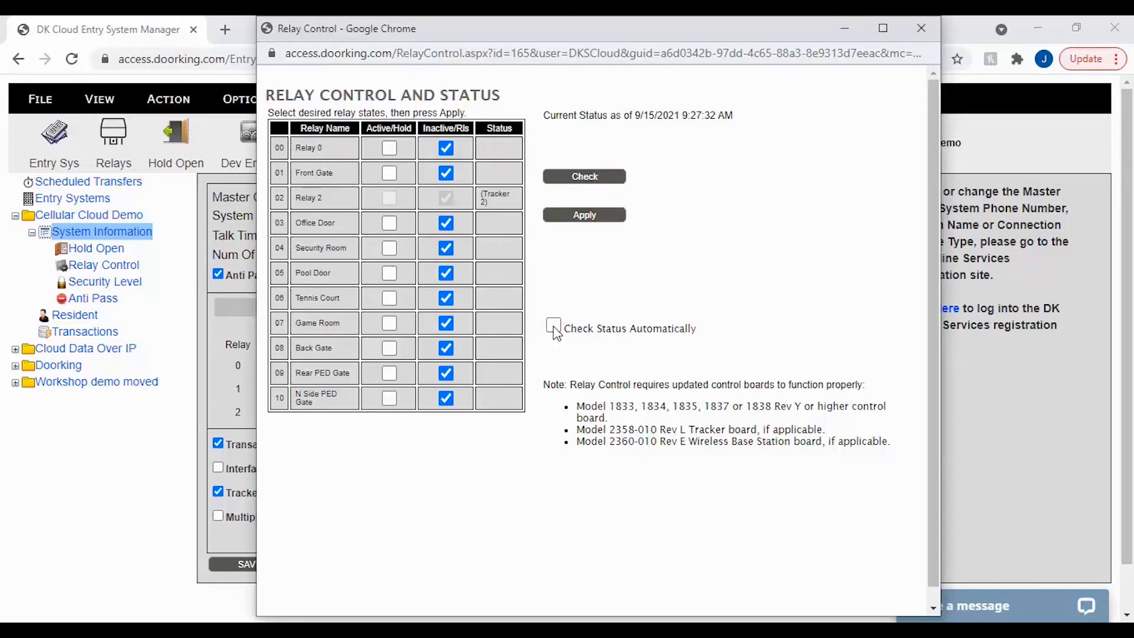
left_click(553, 325)
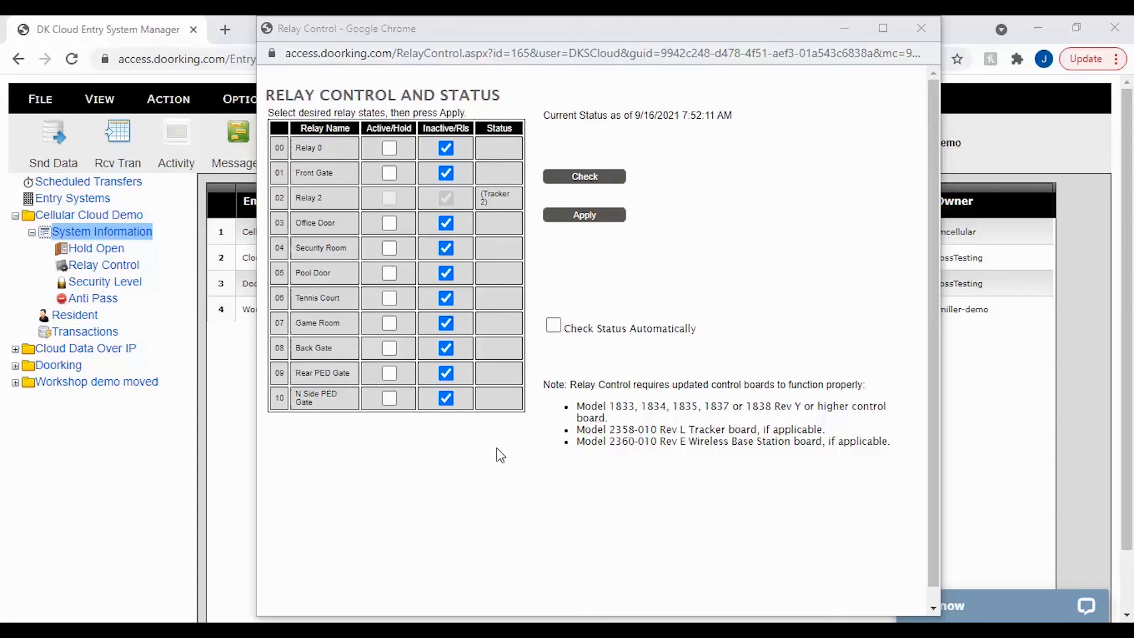
mouse_move(388, 173)
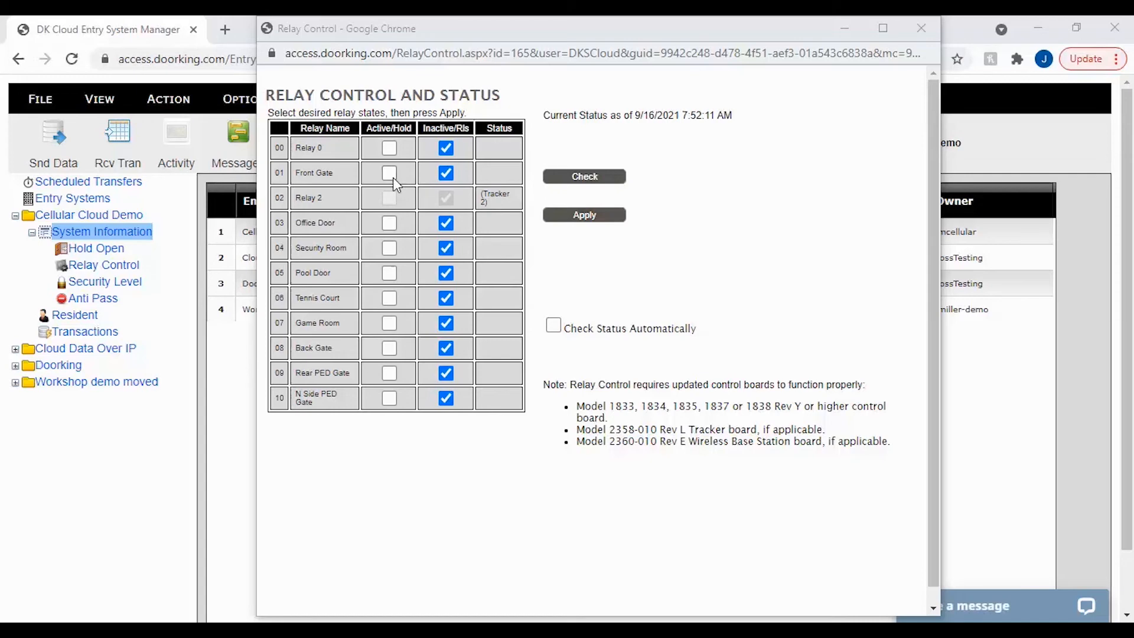
Set Front Gate to Active/Hold and apply it to the entry system
left_click(388, 173)
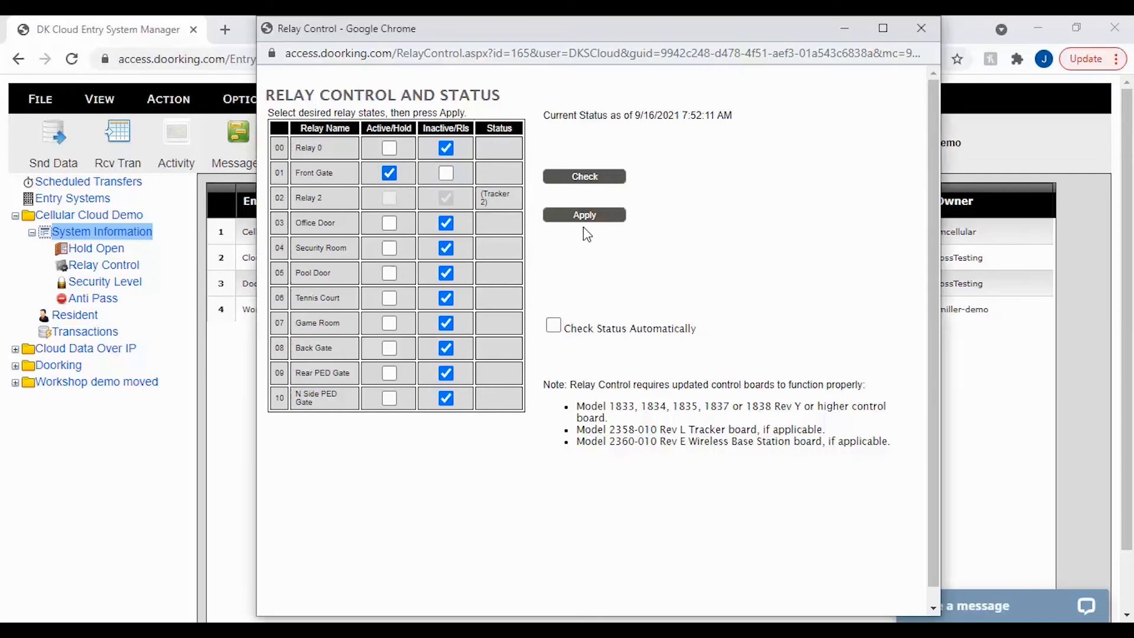
left_click(584, 215)
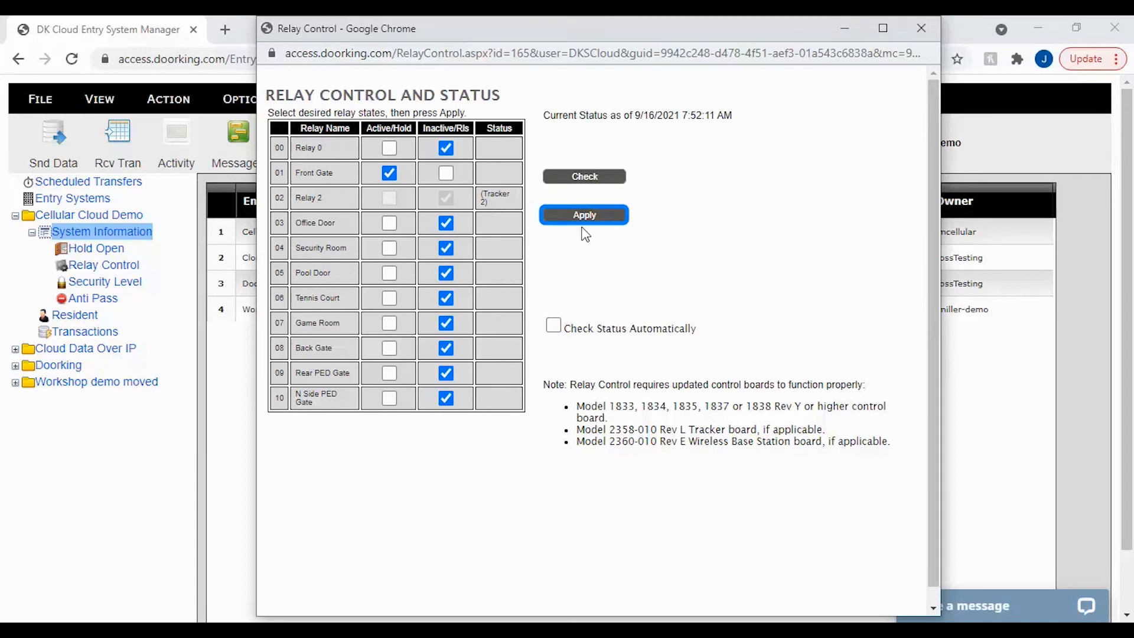
left_click(584, 214)
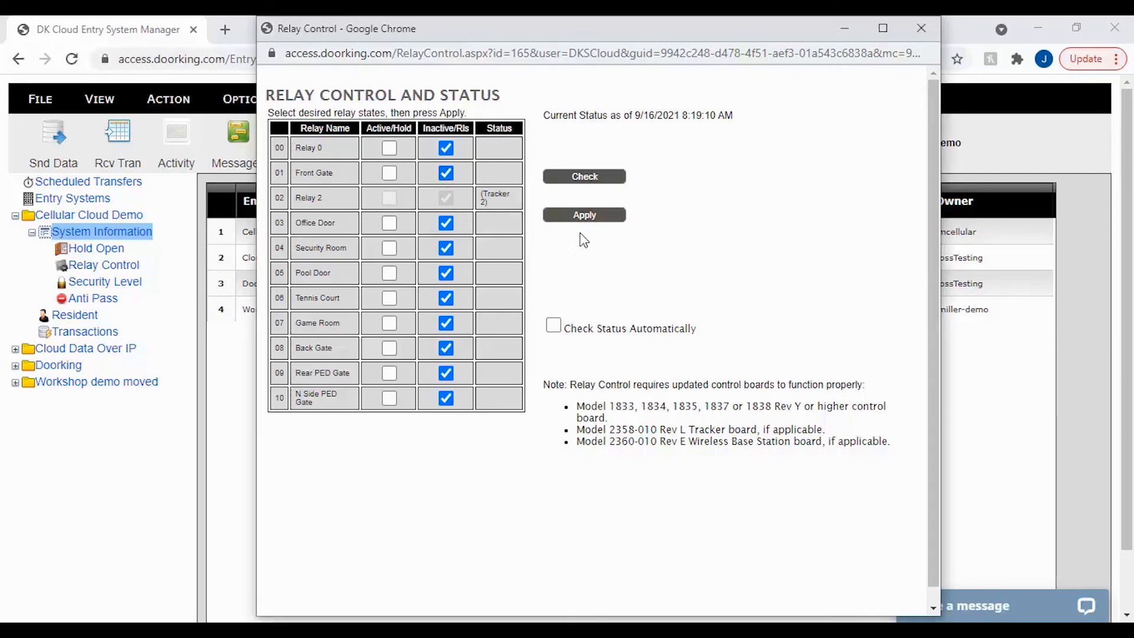
mouse_move(587, 240)
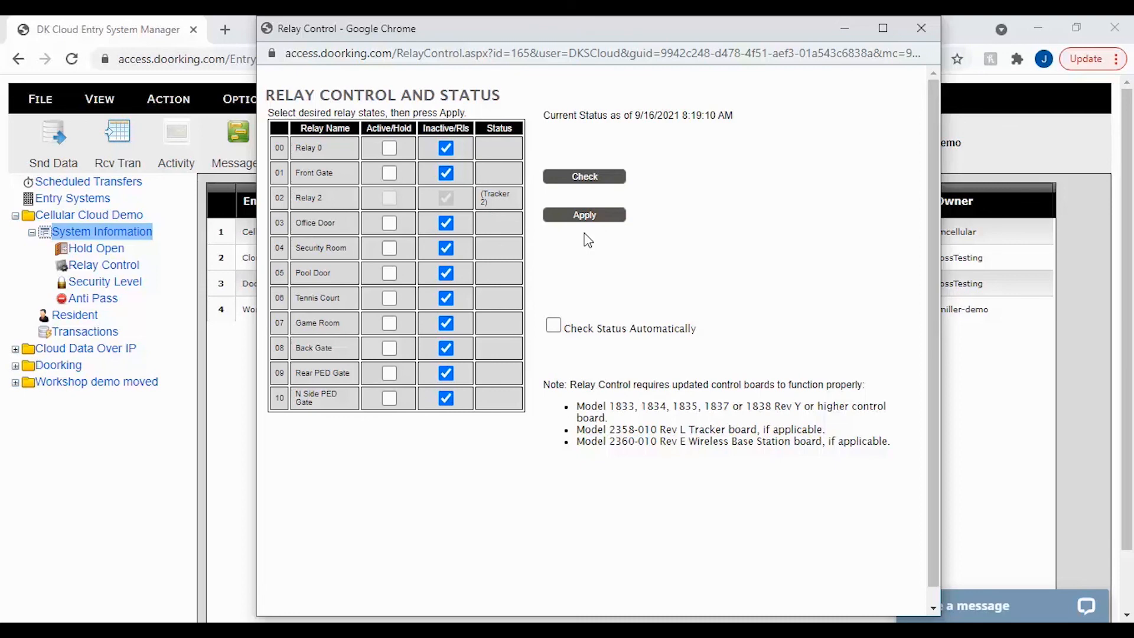